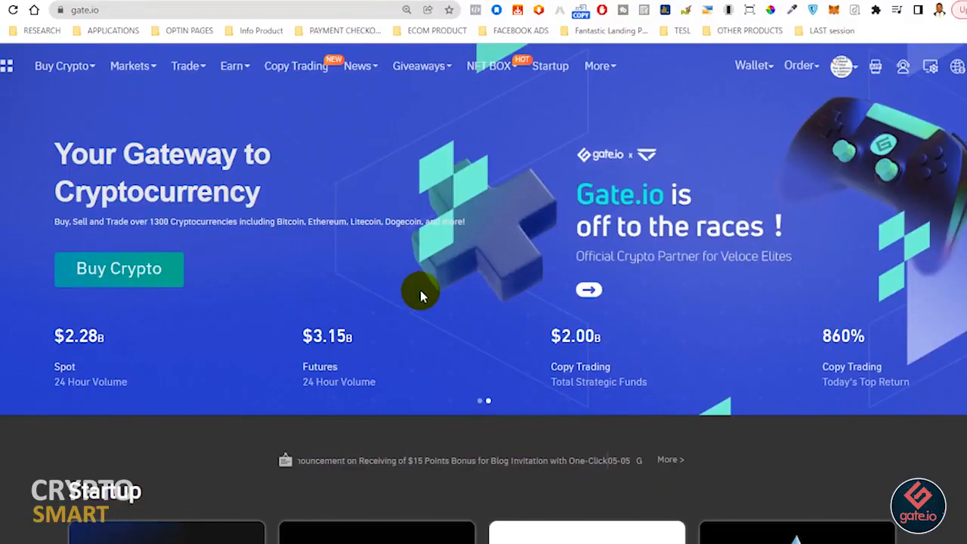
mouse_move(445, 250)
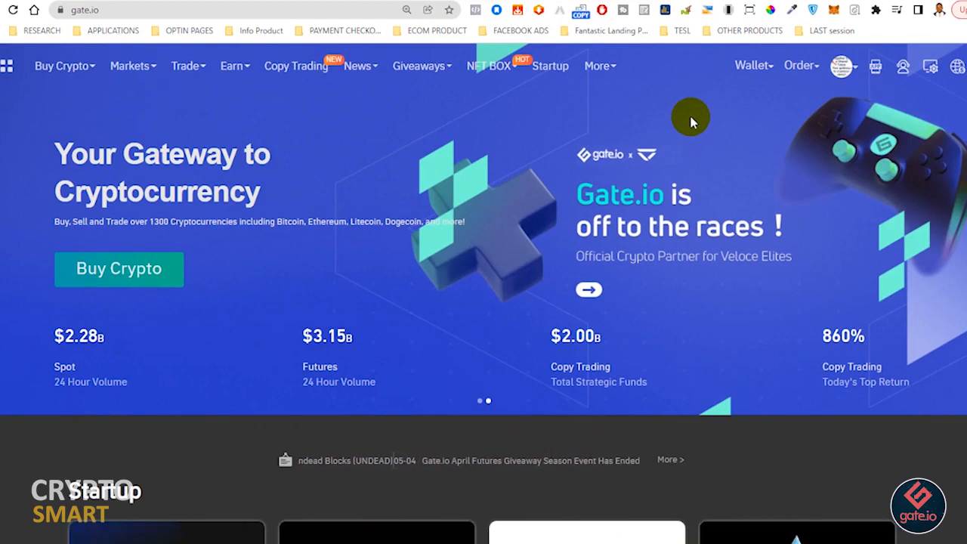
mouse_move(703, 112)
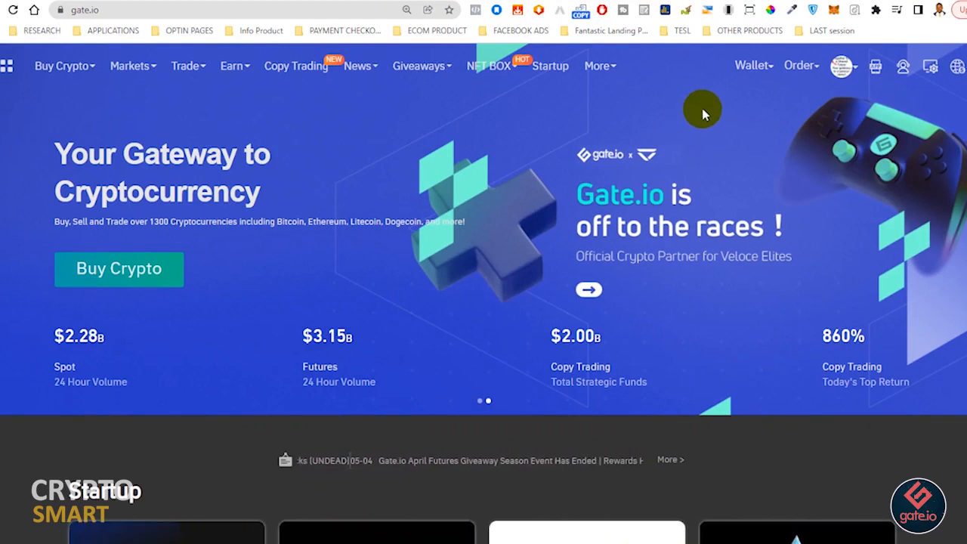
Step: Go to Spot Orders from the Order menu, showing the two open TRADE/USDT buy orders
left_click(799, 66)
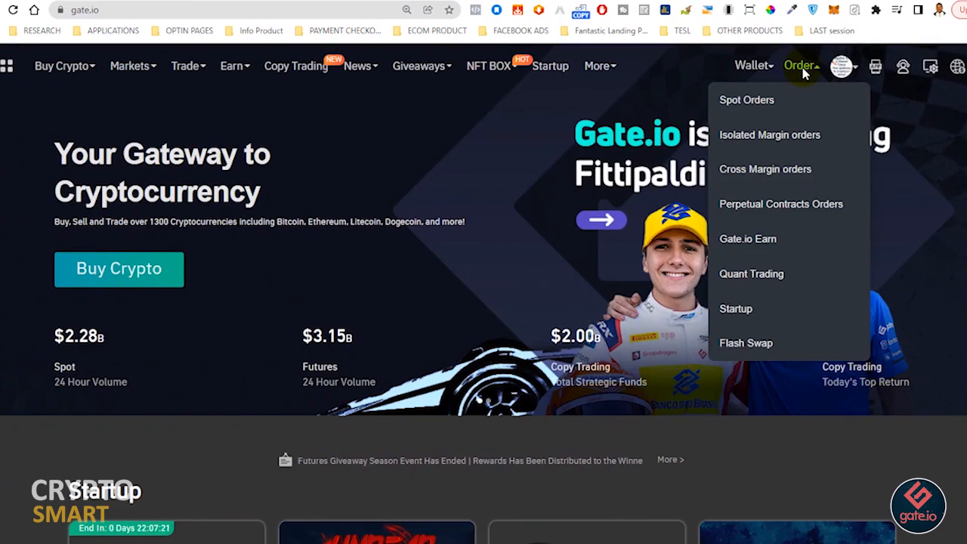
mouse_move(748, 100)
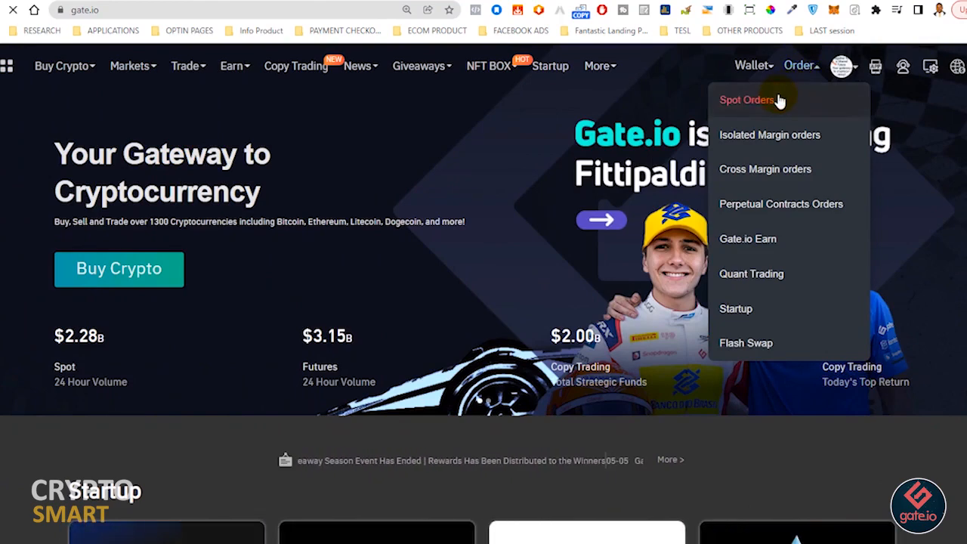
left_click(748, 100)
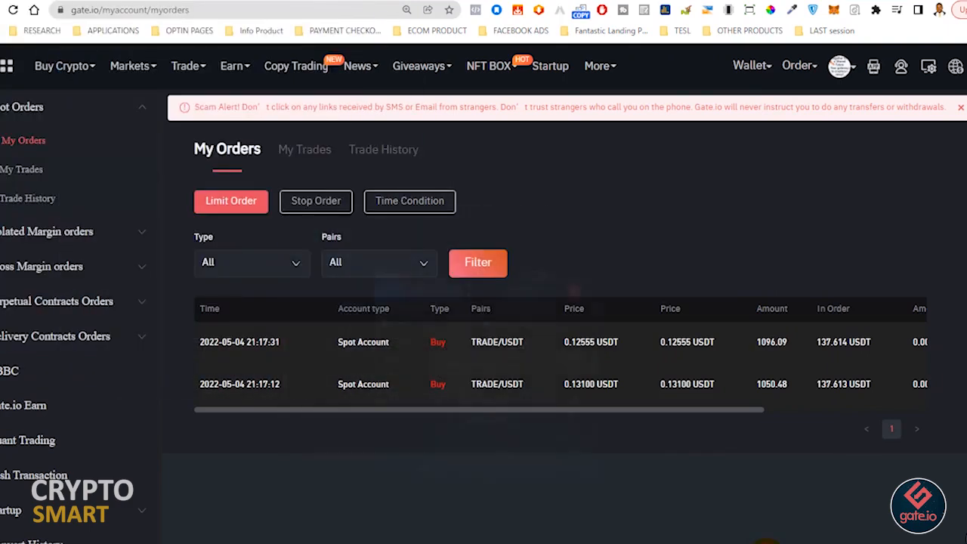
mouse_move(603, 440)
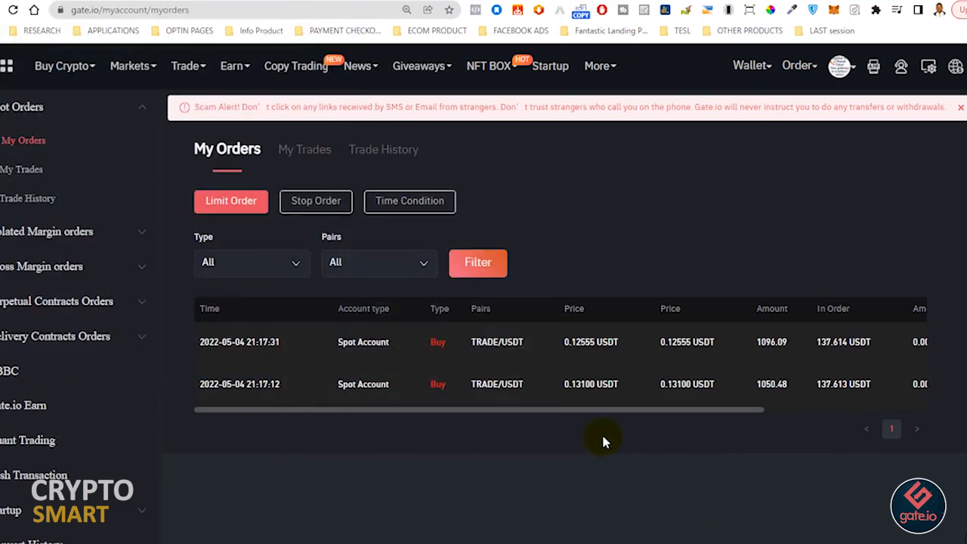
mouse_move(215, 439)
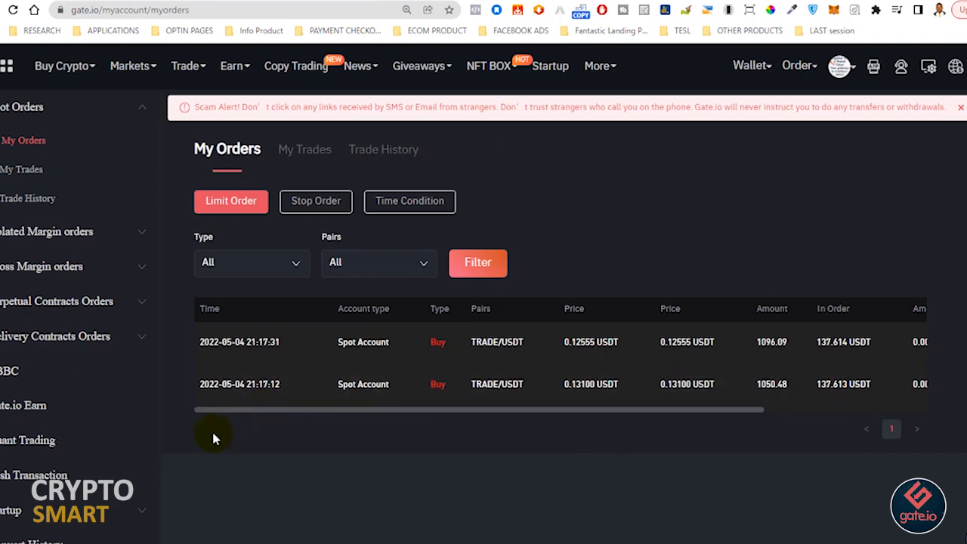
mouse_move(399, 366)
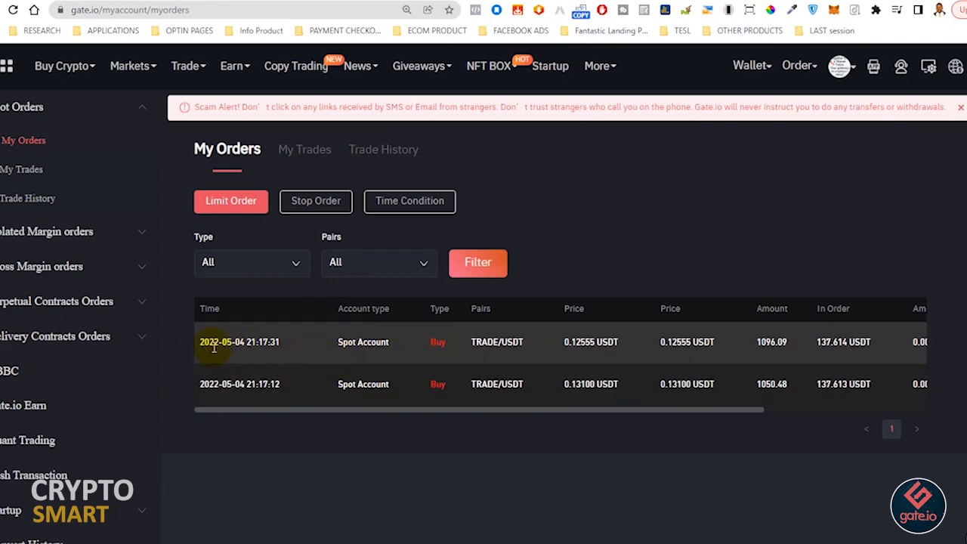
mouse_move(389, 341)
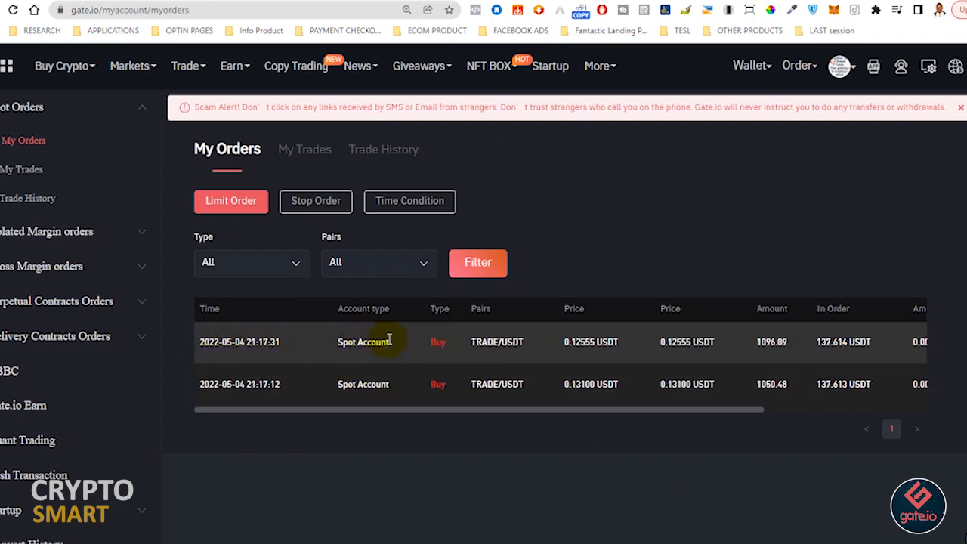
mouse_move(548, 349)
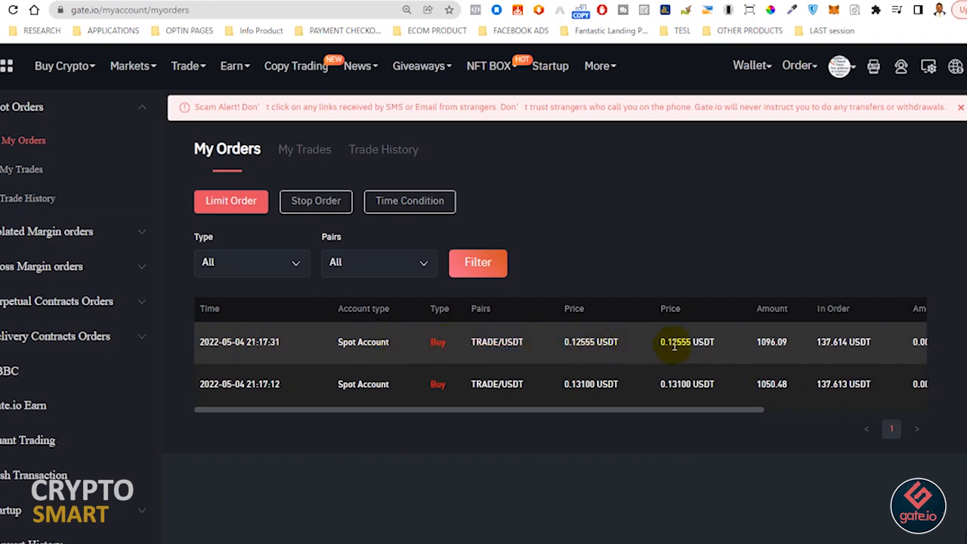
mouse_move(244, 243)
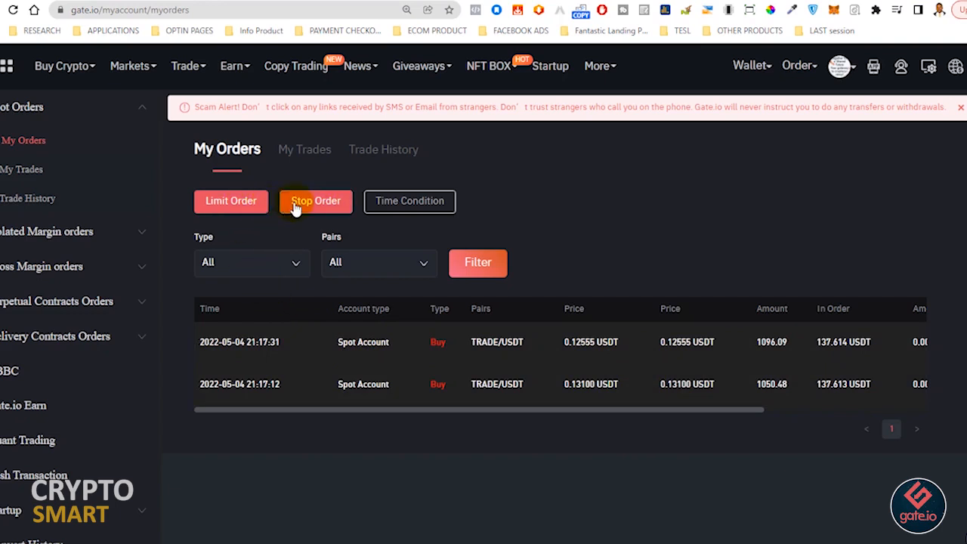
left_click(409, 201)
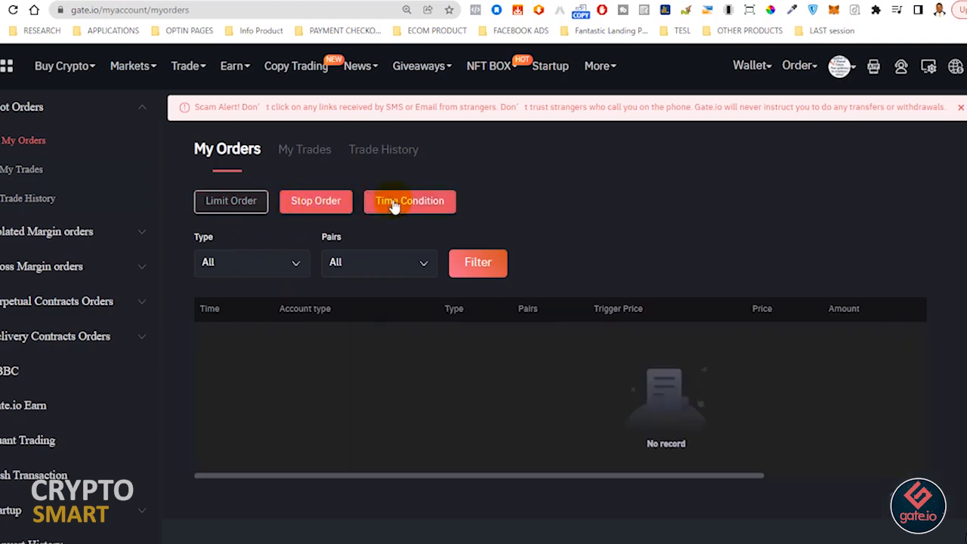
left_click(230, 201)
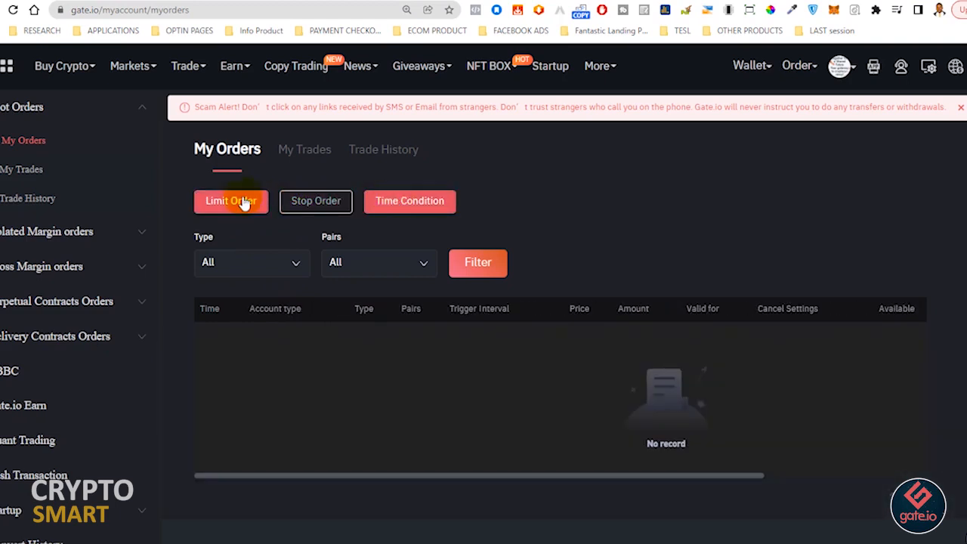
left_click(252, 262)
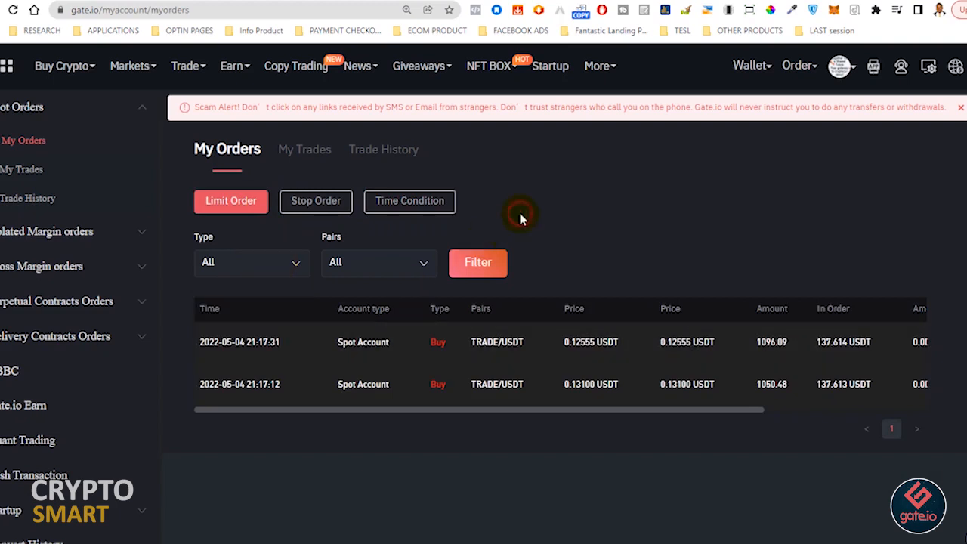
left_click(378, 262)
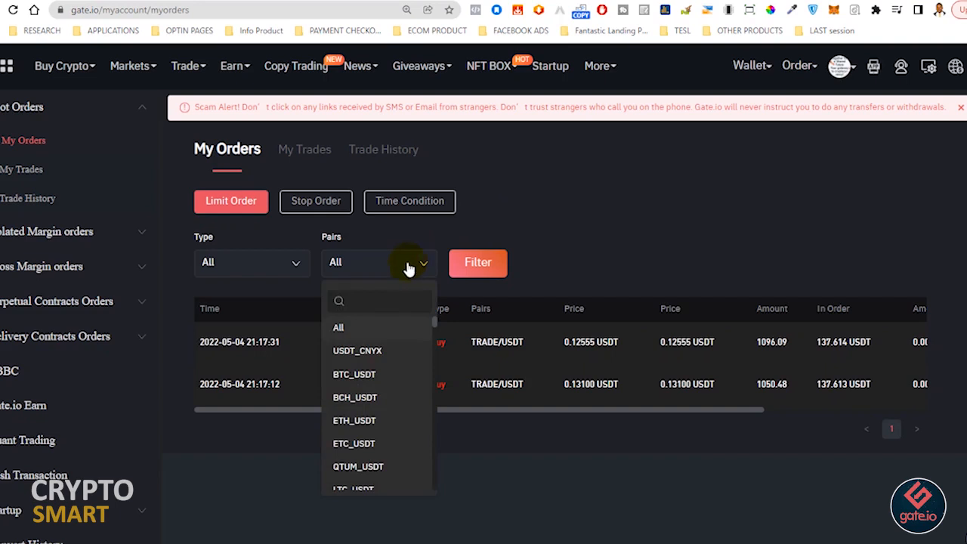
mouse_move(555, 204)
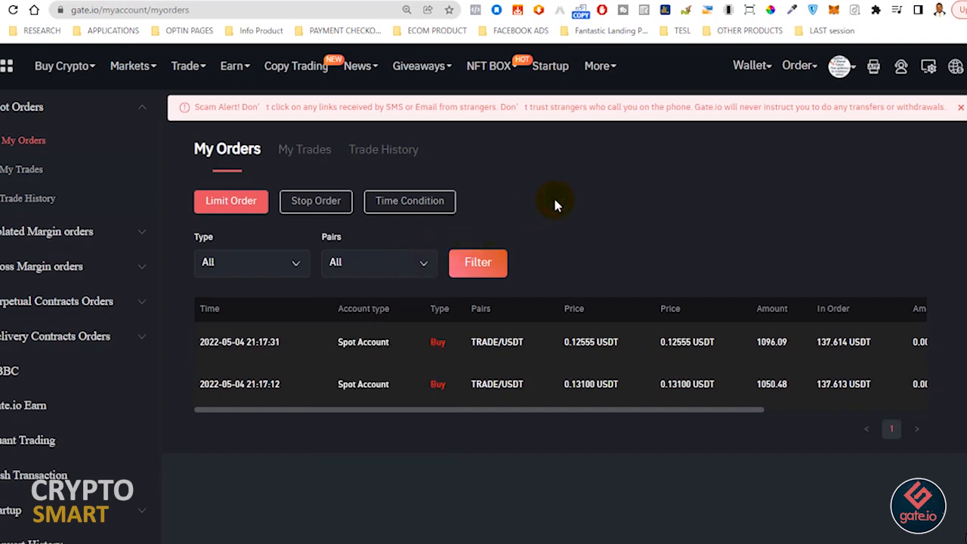
mouse_move(179, 200)
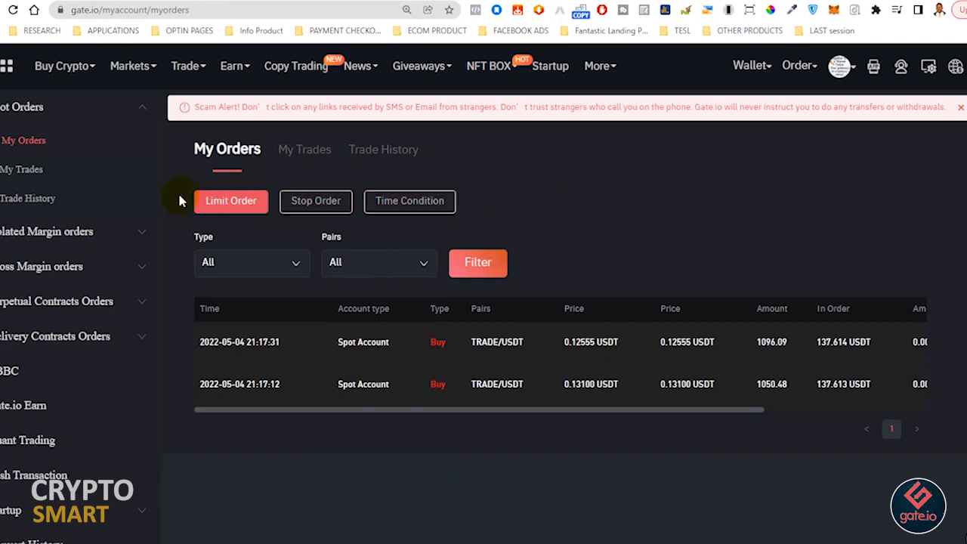
mouse_move(30, 198)
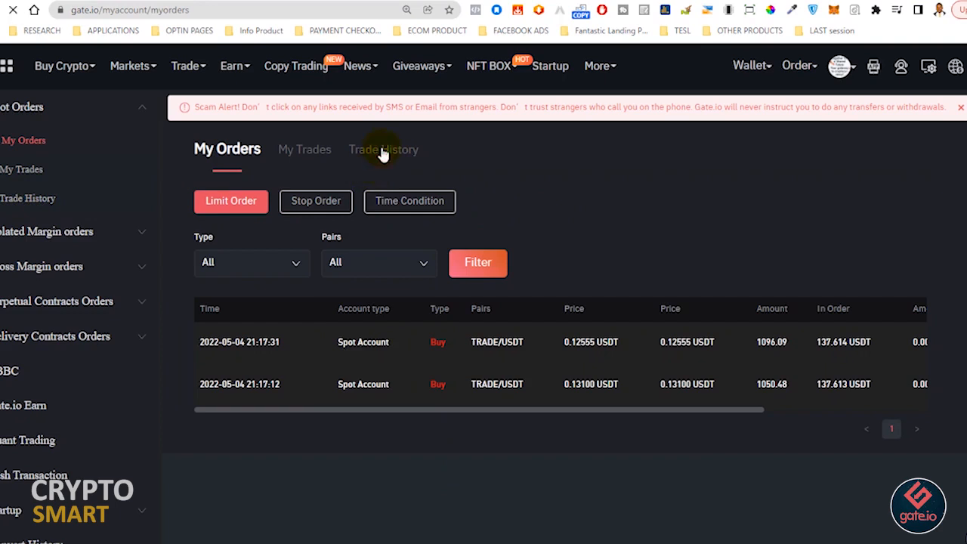
Step: Show the spot Trade History and dismiss the market dropdown, leaving the filter on All
left_click(383, 149)
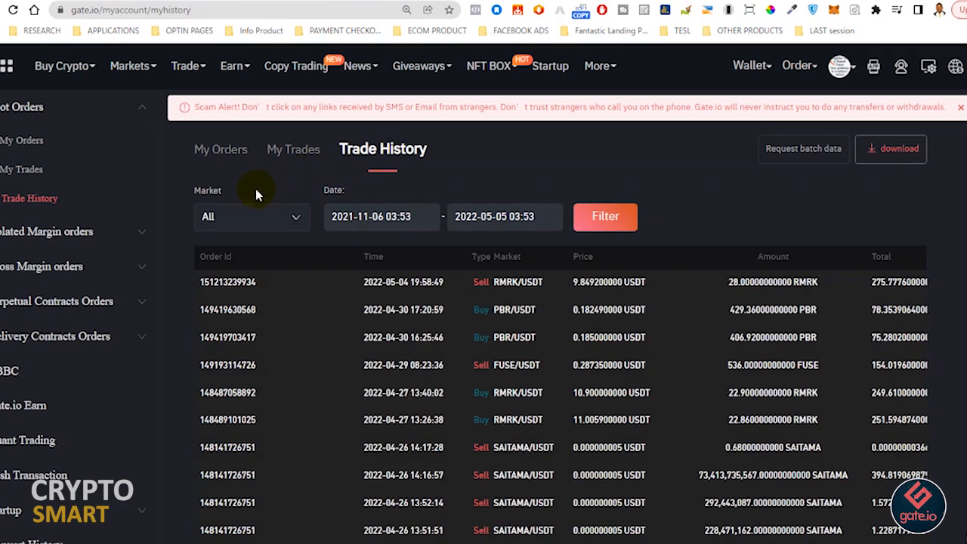
mouse_move(261, 198)
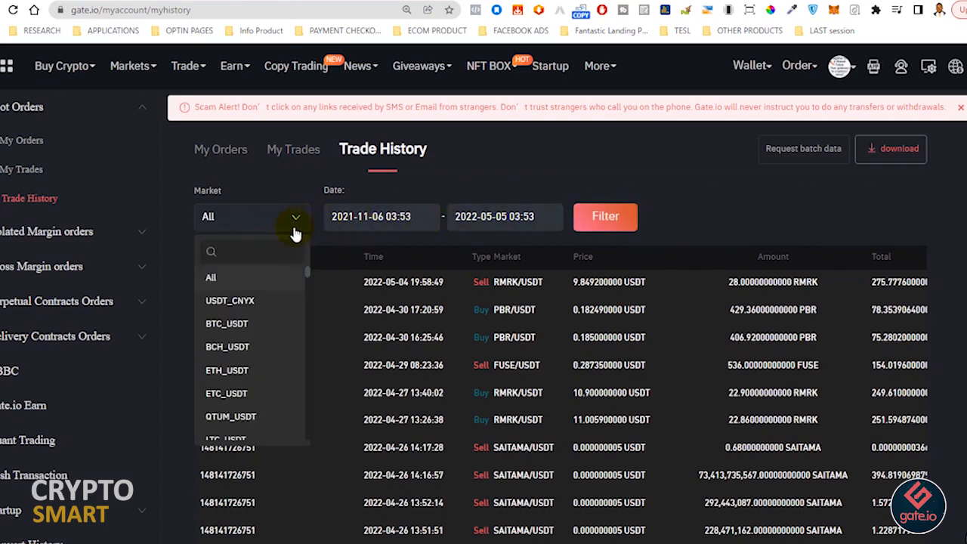
mouse_move(262, 346)
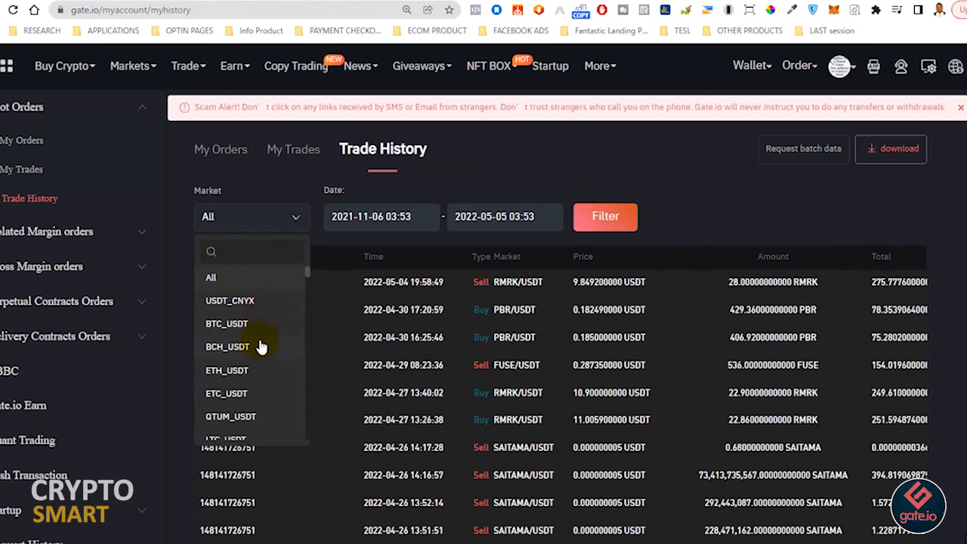
mouse_move(227, 323)
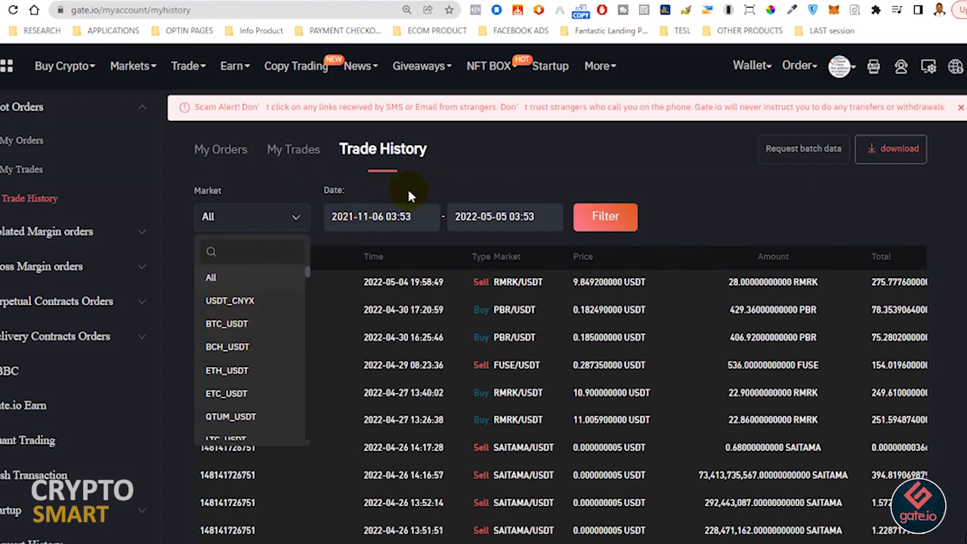
left_click(372, 217)
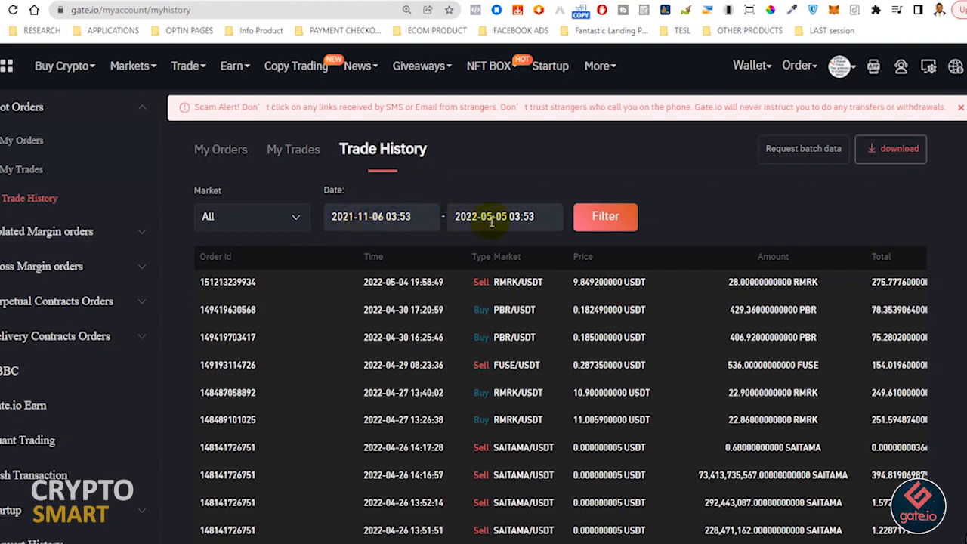
mouse_move(528, 238)
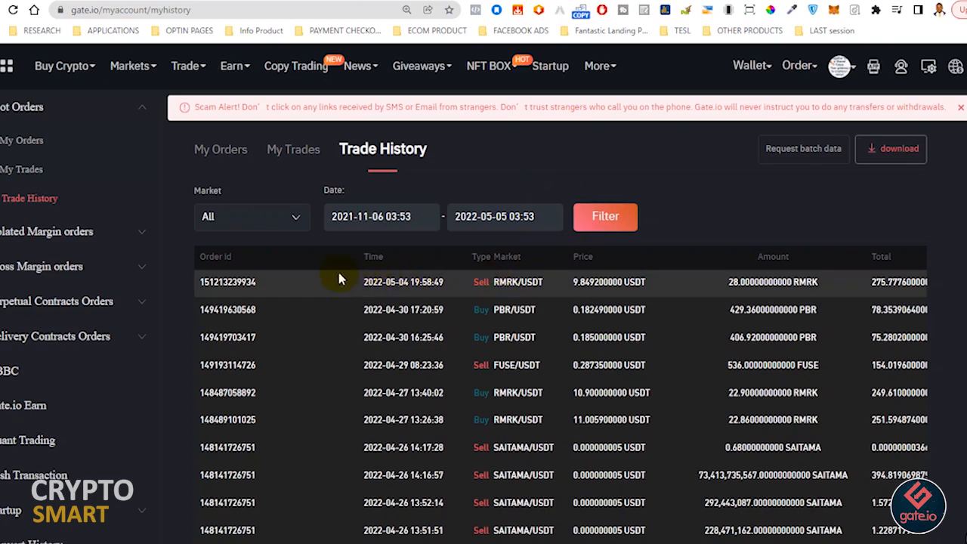
mouse_move(386, 309)
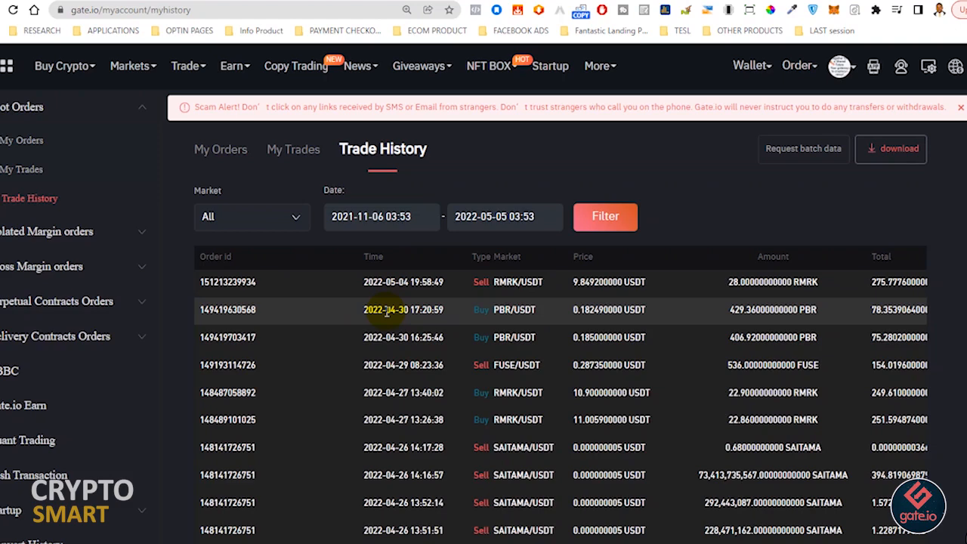
scroll("down", 3)
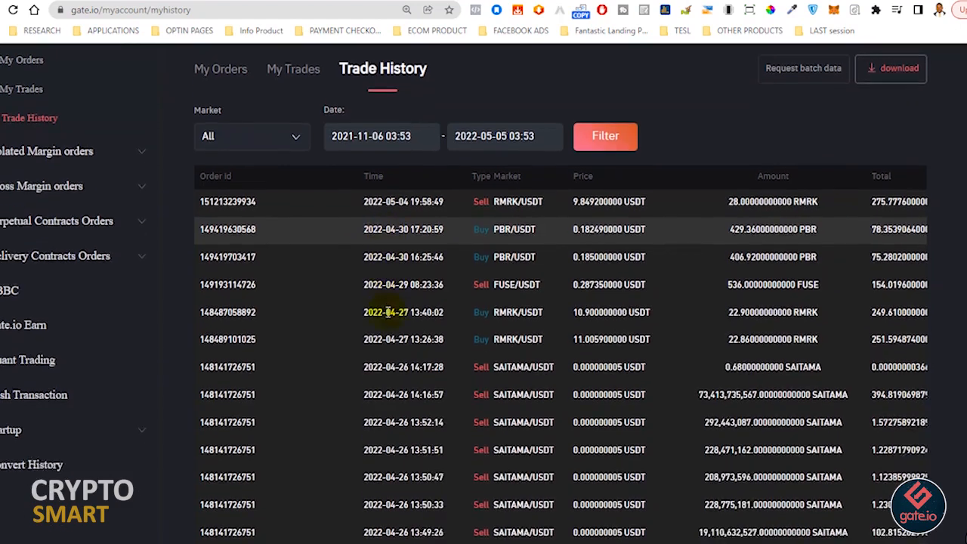
scroll("down", 3)
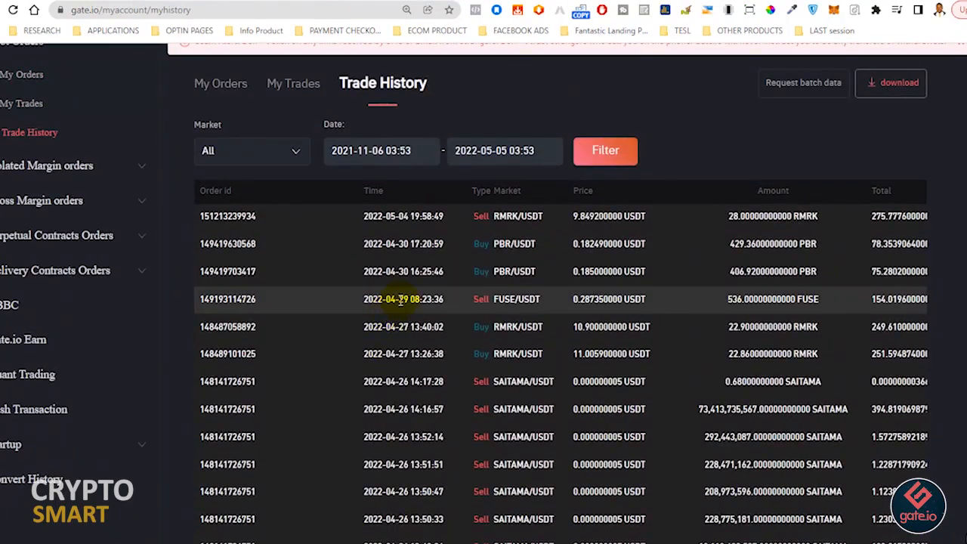
mouse_move(435, 217)
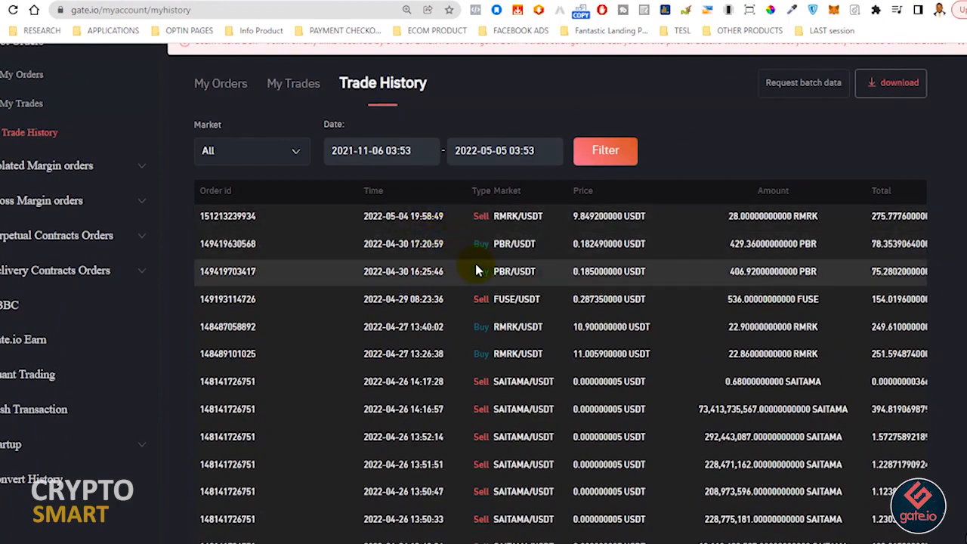
mouse_move(512, 265)
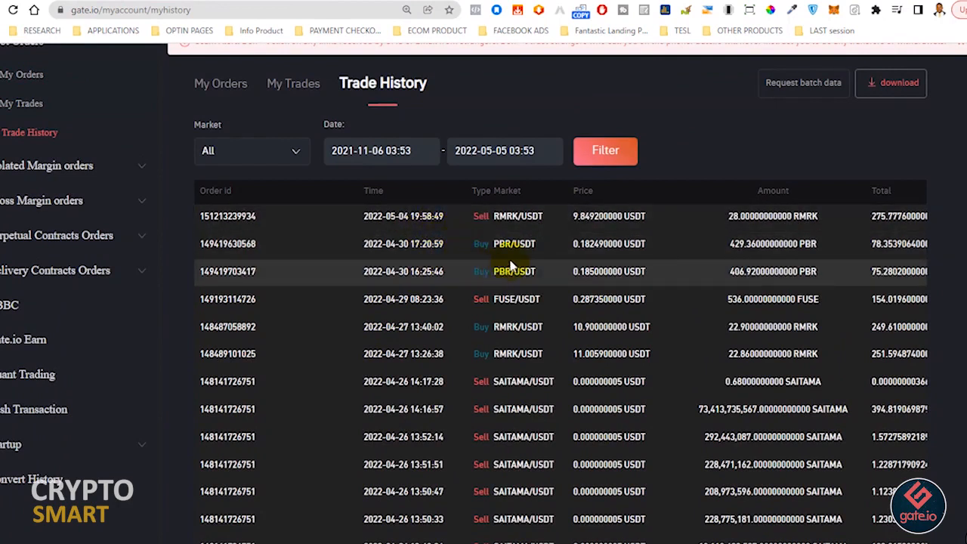
mouse_move(512, 243)
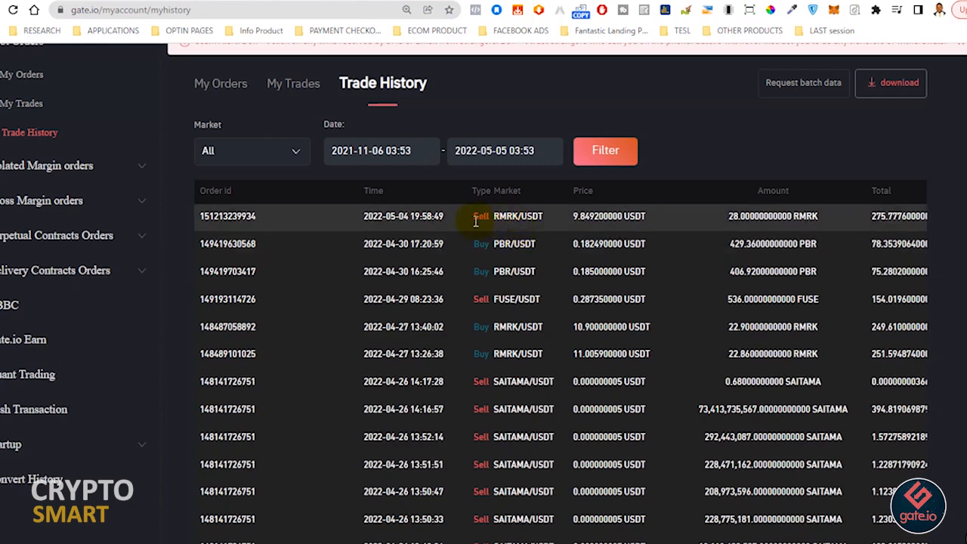
mouse_move(650, 228)
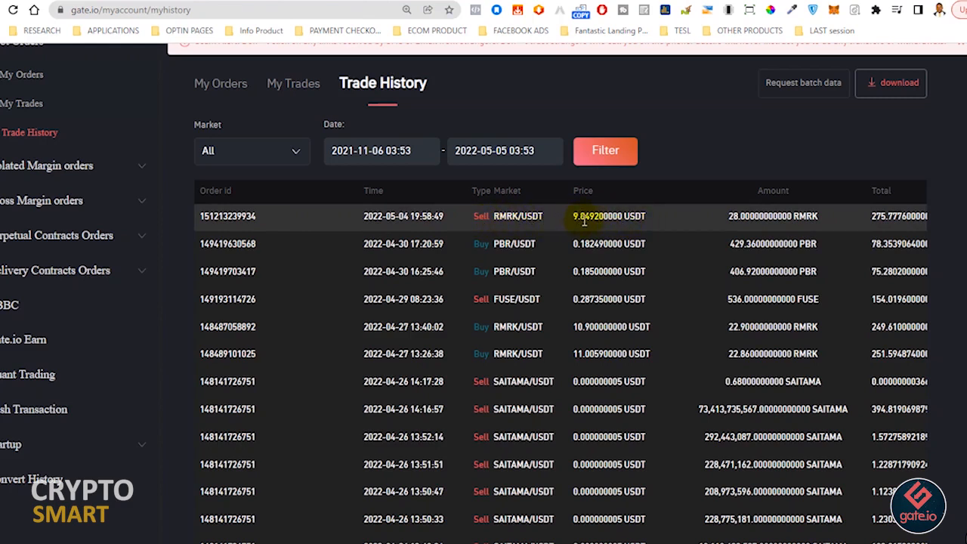
mouse_move(589, 227)
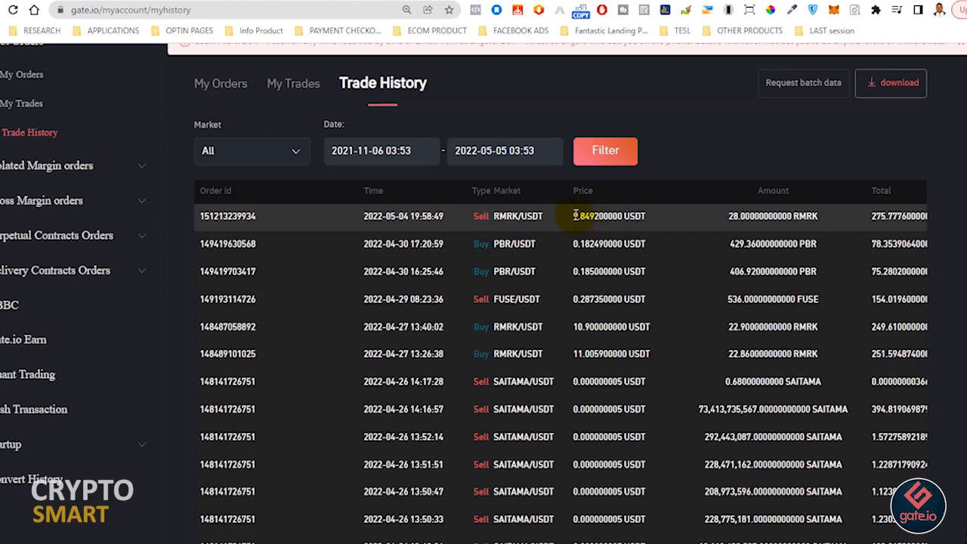
mouse_move(550, 261)
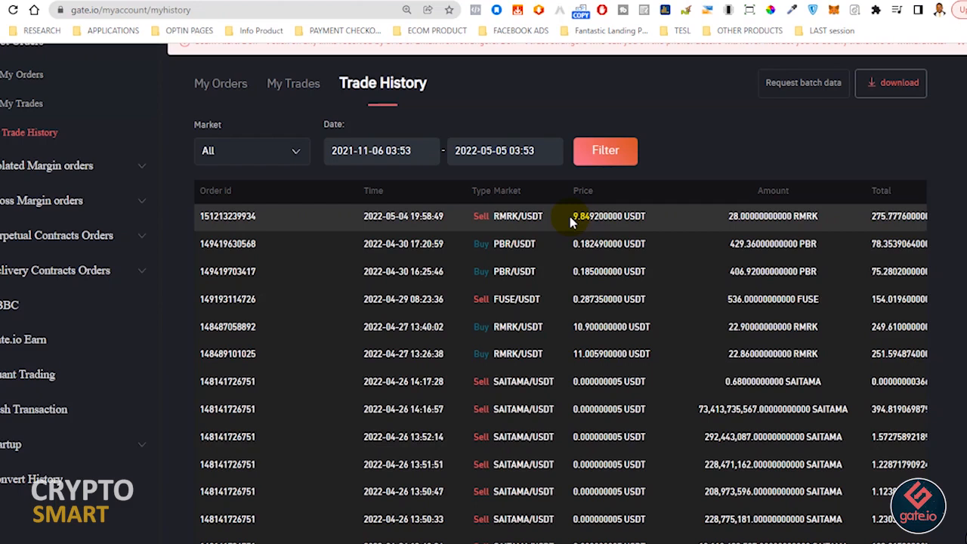
mouse_move(334, 198)
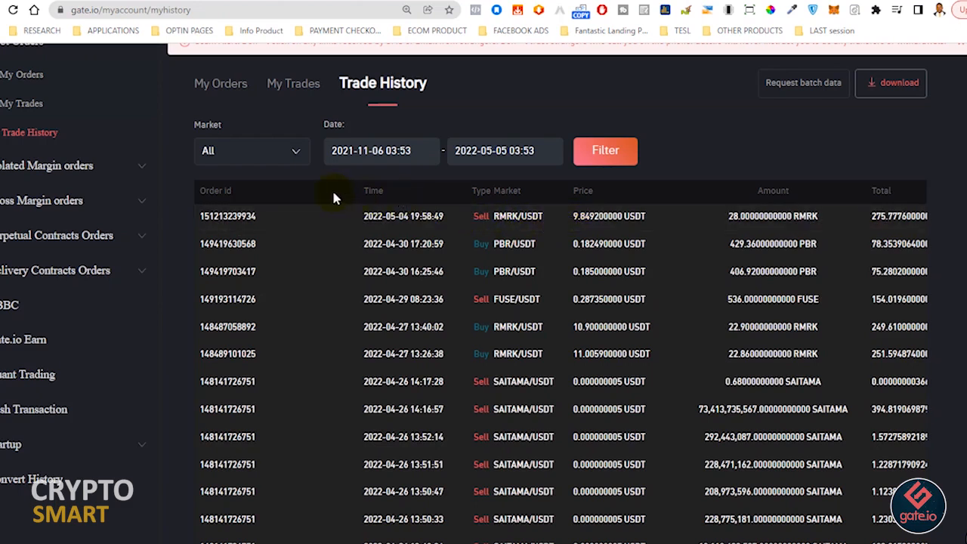
mouse_move(329, 198)
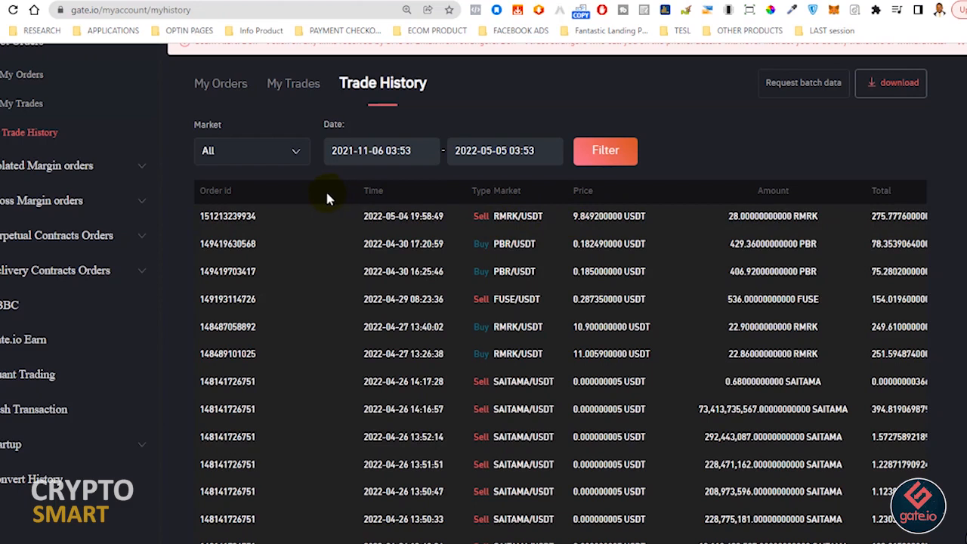
mouse_move(302, 177)
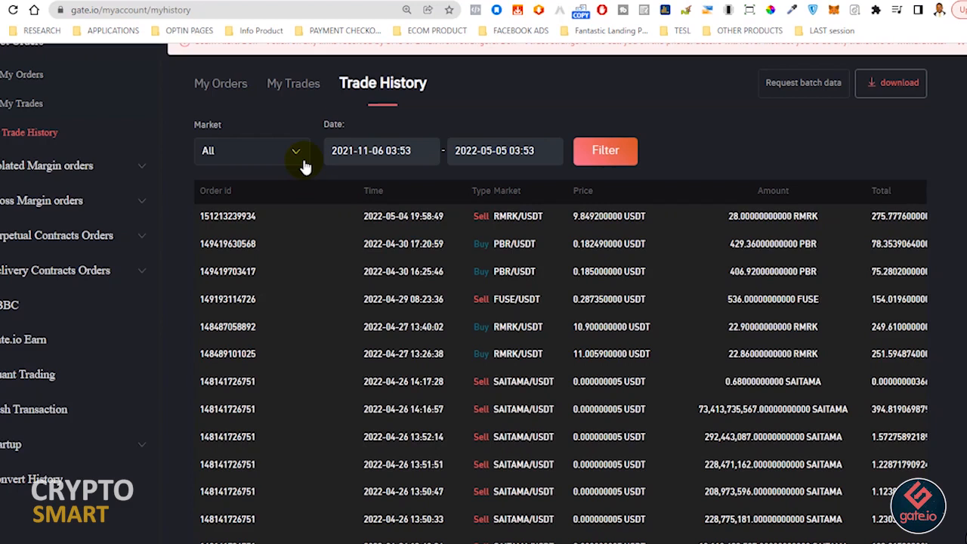
mouse_move(303, 167)
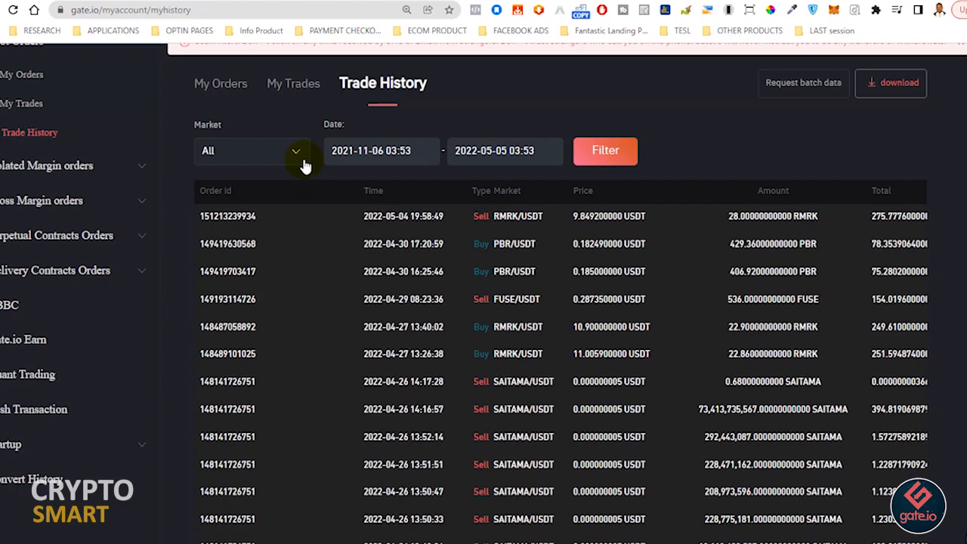
mouse_move(317, 165)
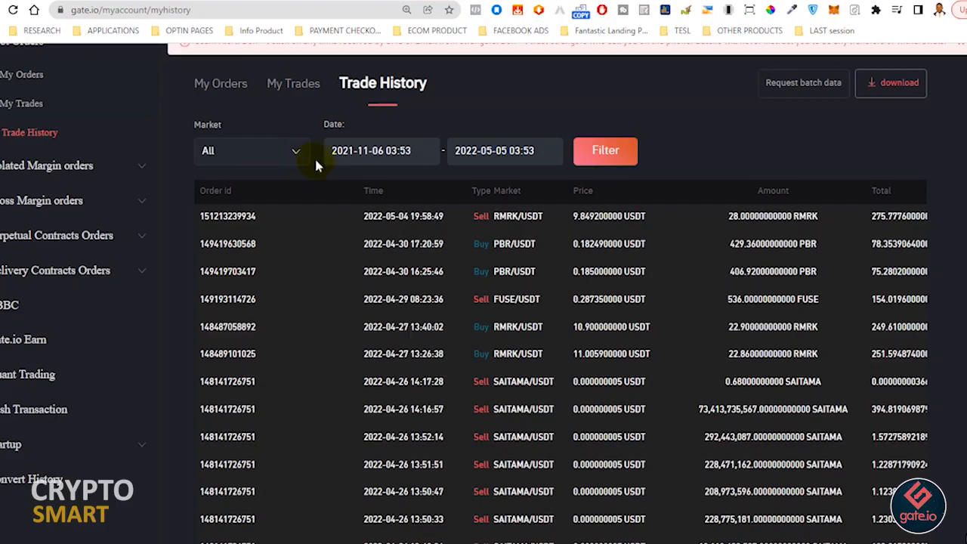